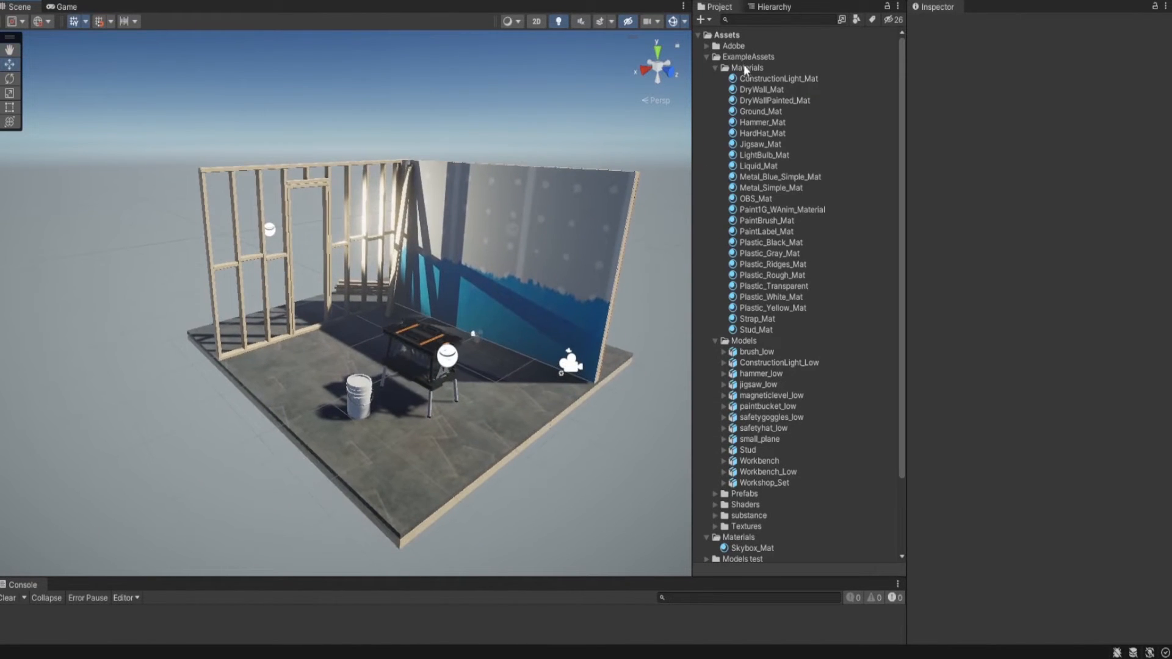
Create an HDRI material in the Materials folder using the Skybox/Cubemap shader.
right_click(745, 67)
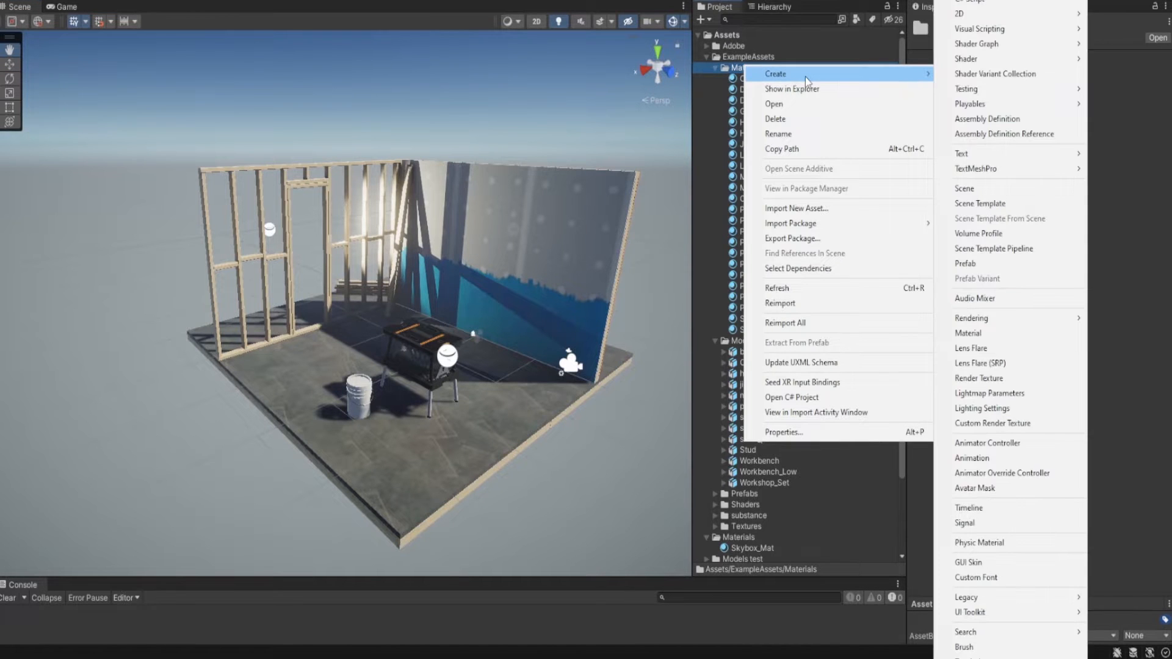
left_click(967, 333)
type("HDRI")
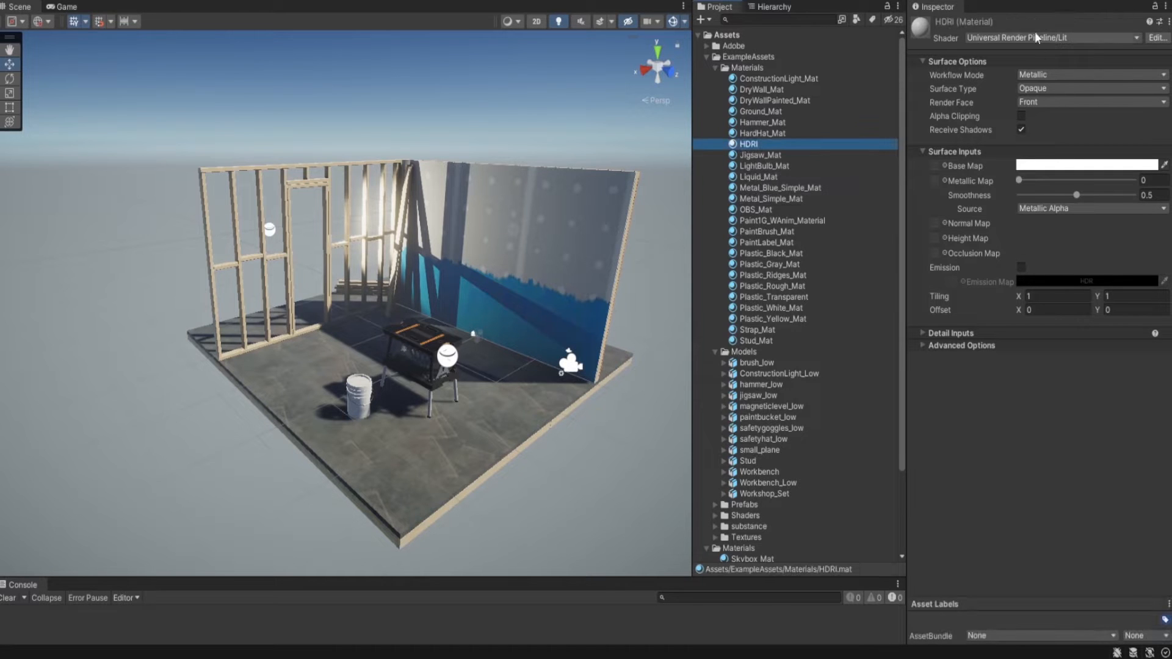
left_click(1036, 37)
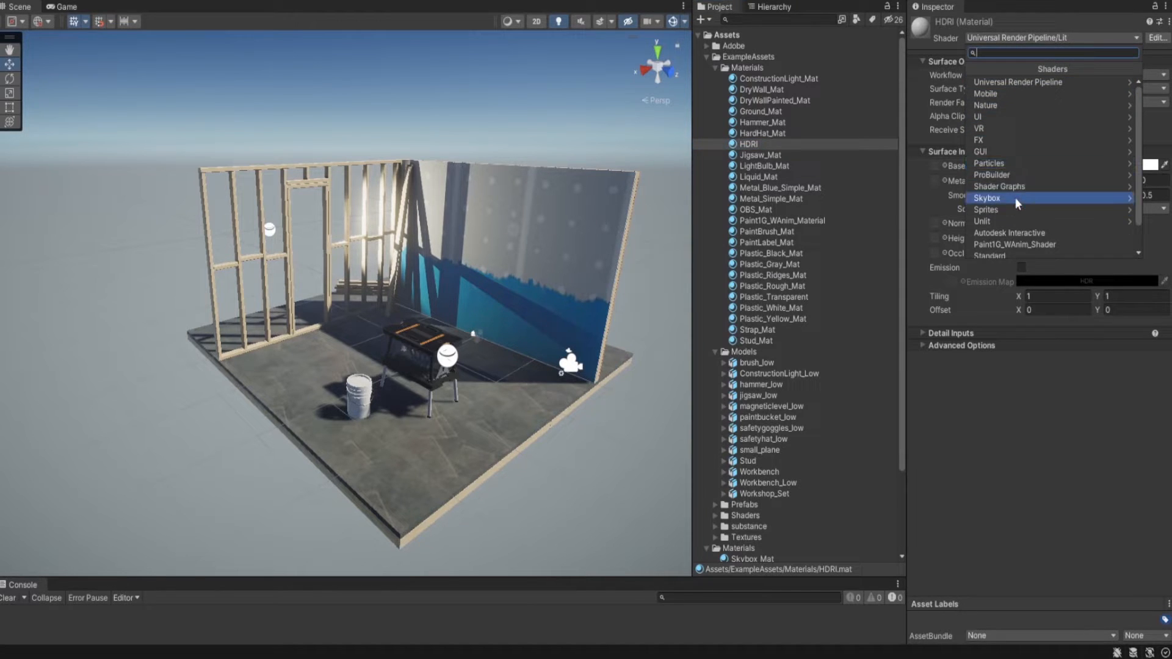
left_click(1009, 197)
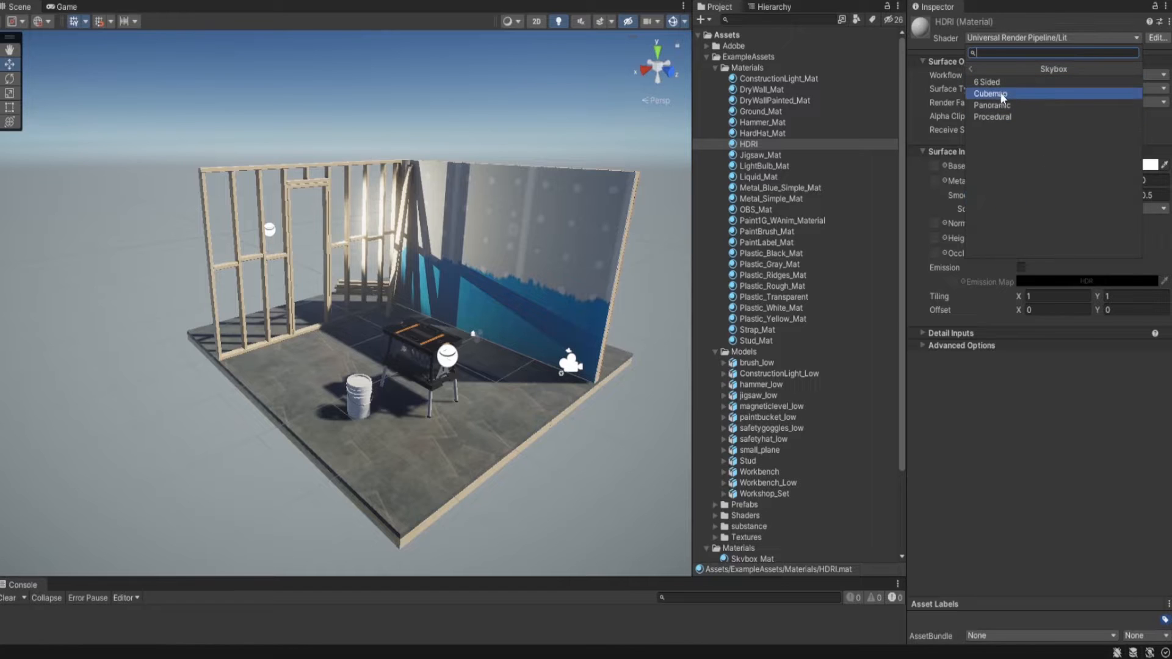
left_click(992, 93)
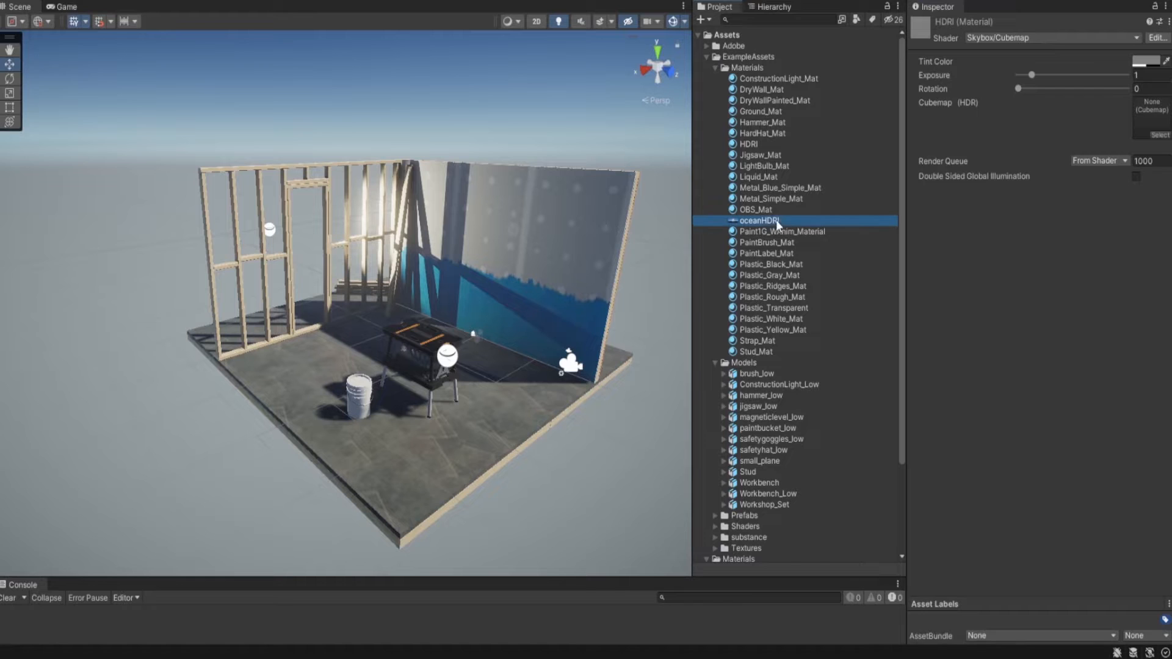
Set oceanHDRI's Texture Shape to Cube and apply the pending import settings.
left_click(759, 220)
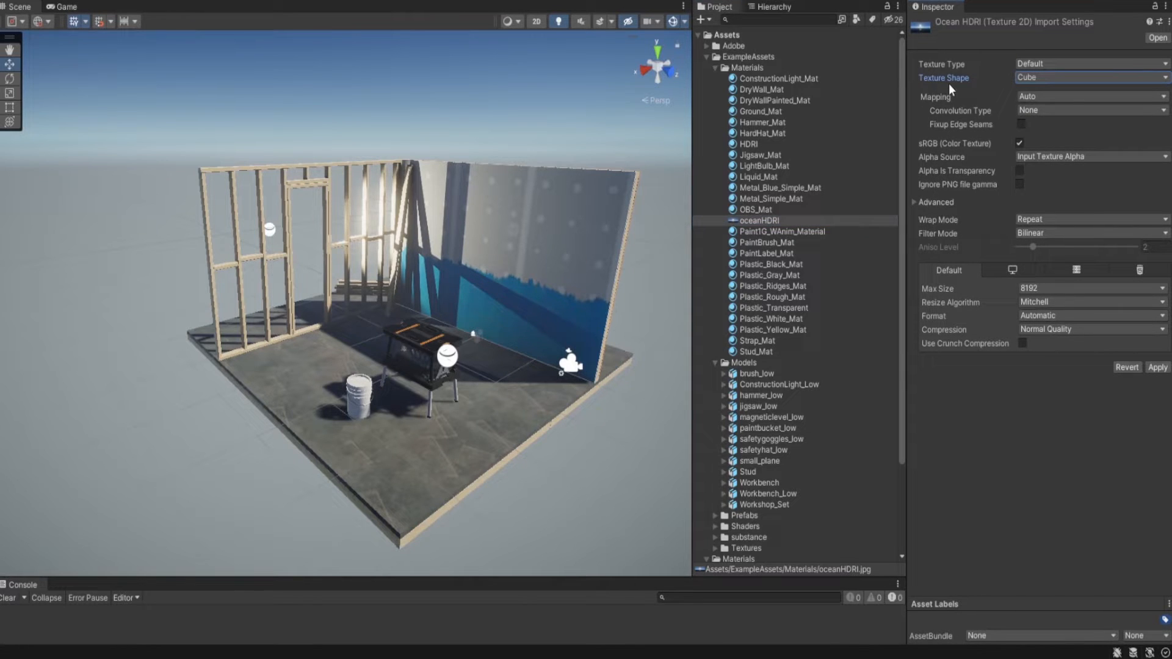
mouse_move(756, 146)
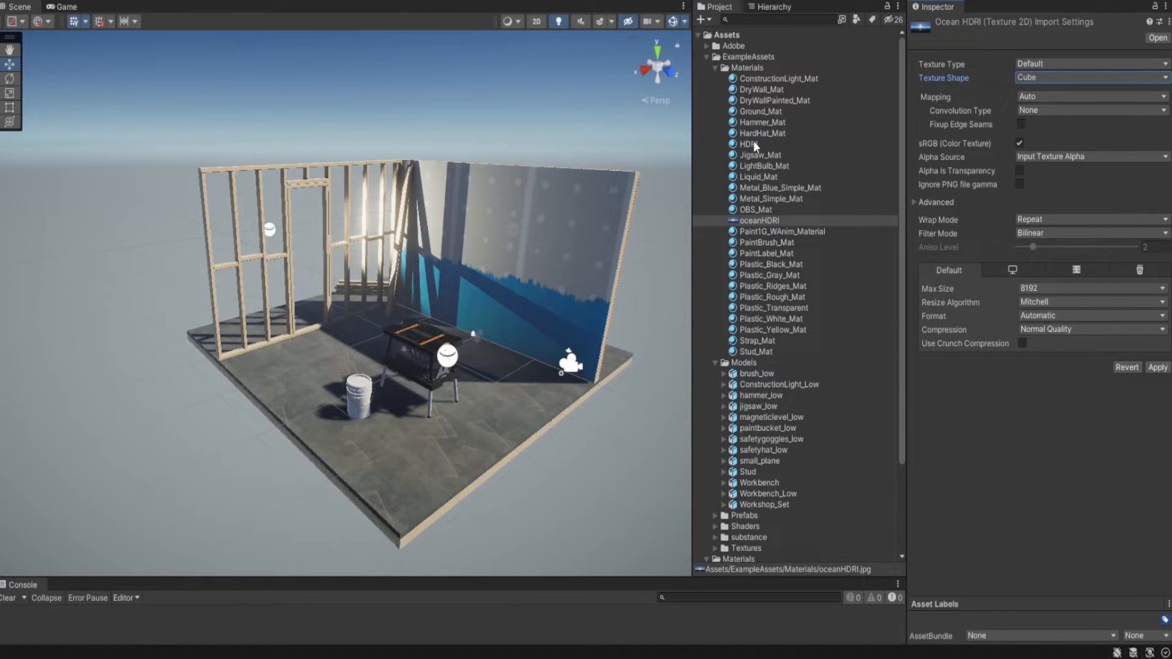
left_click(749, 143)
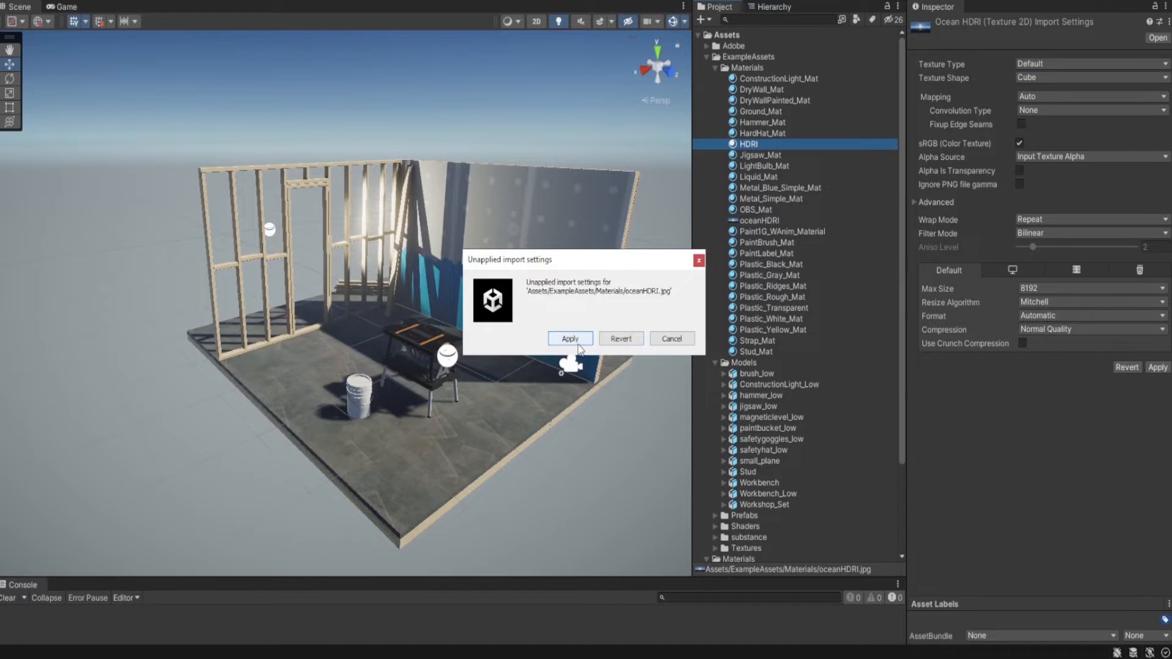
left_click(569, 339)
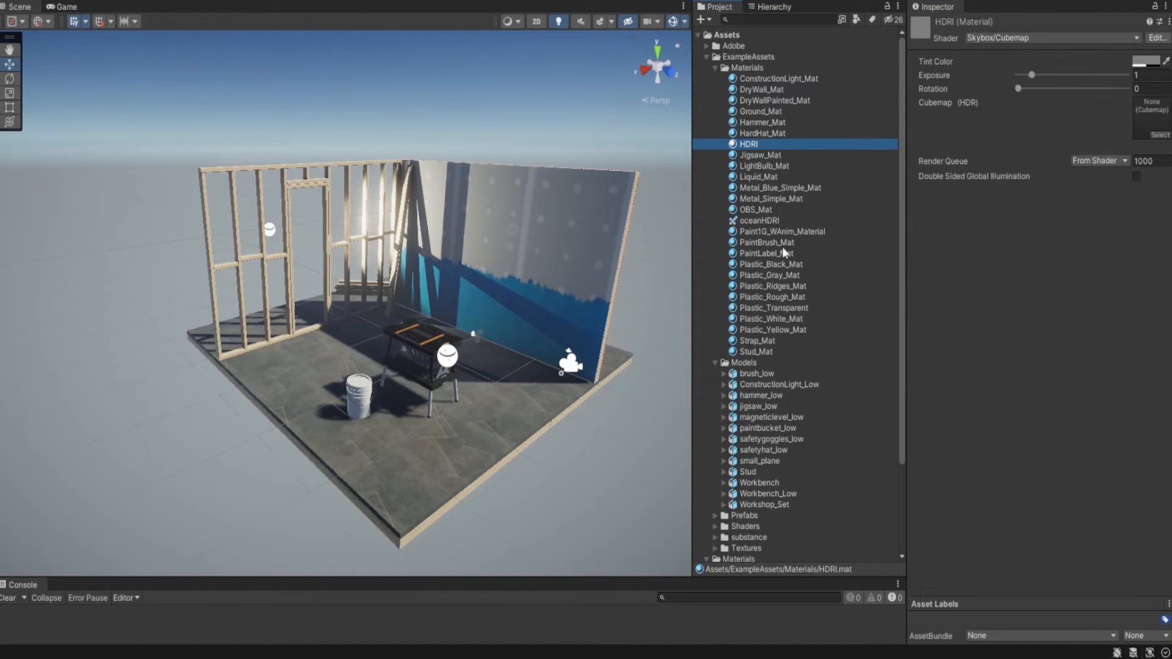
mouse_move(752, 154)
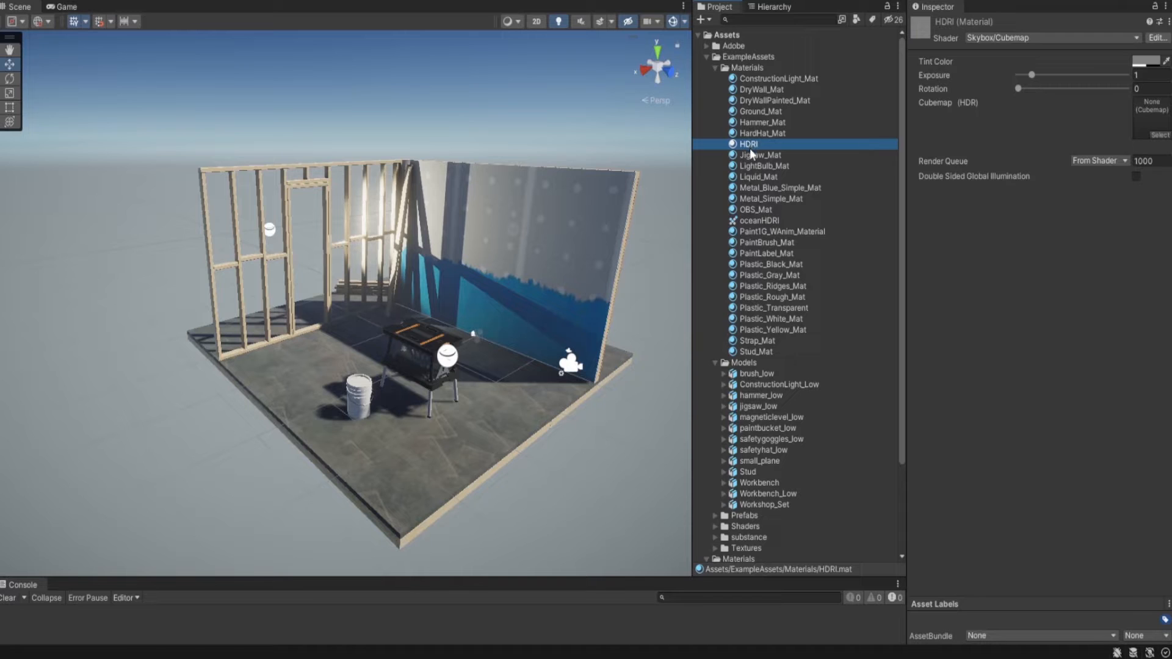
mouse_move(751, 228)
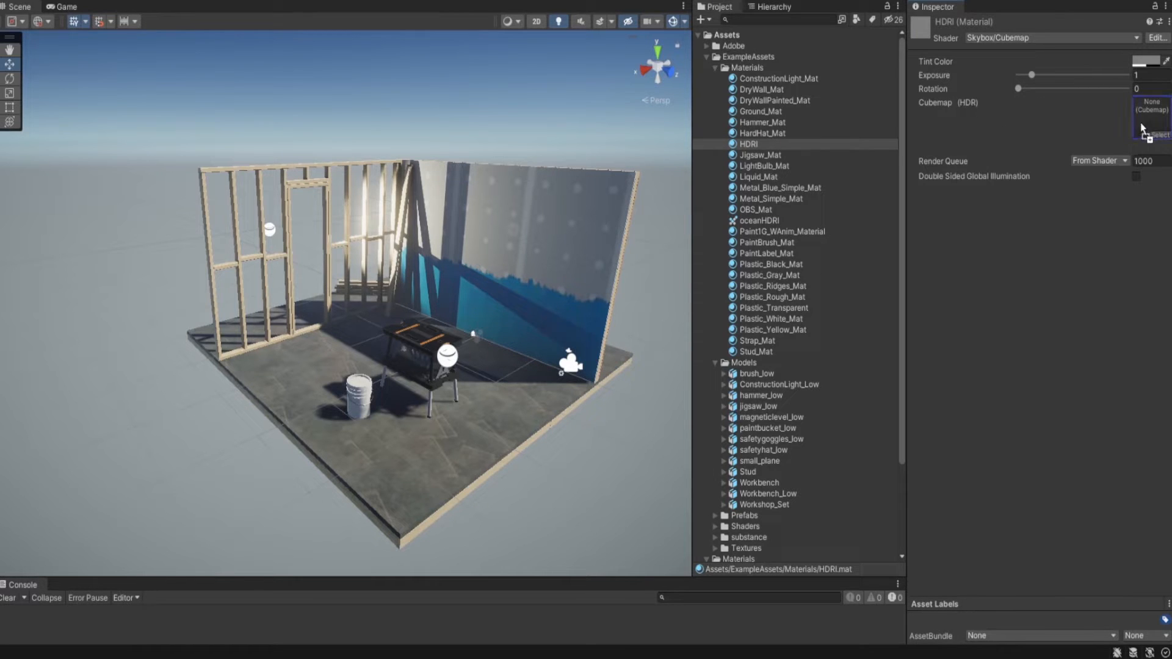
Assign oceanHDRI to the HDRI material's Cubemap (HDR) slot.
left_click(1152, 119)
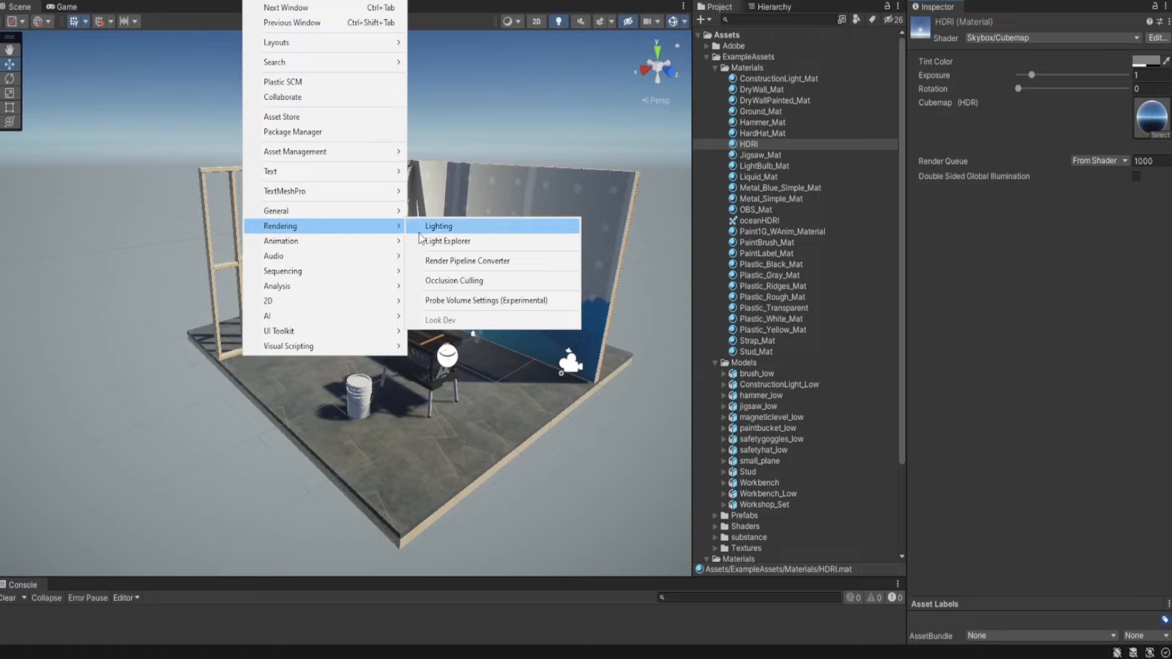
Set the Lighting Environment Skybox Material to HDRI and close the Lighting window.
left_click(439, 226)
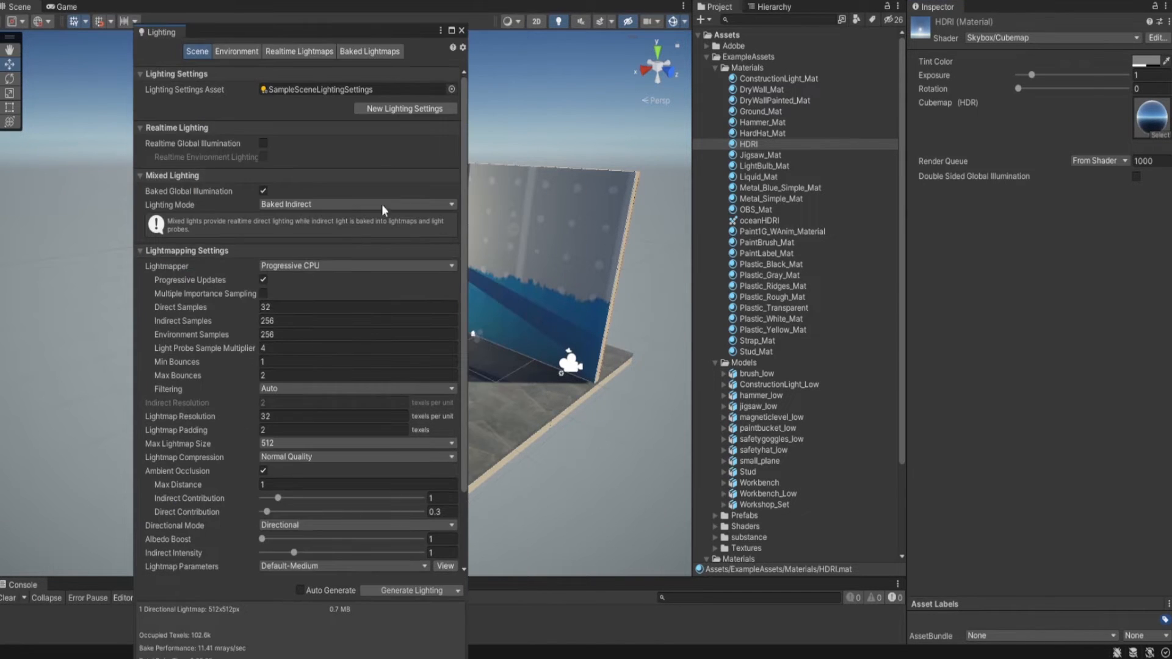
left_click(236, 51)
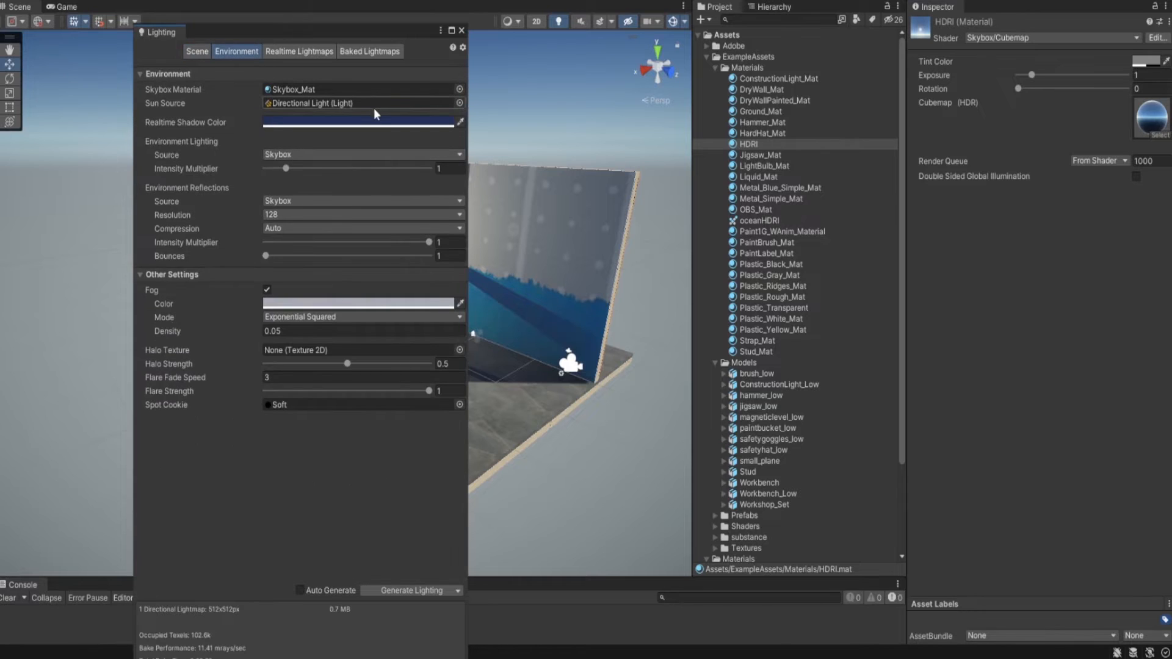
mouse_move(303, 95)
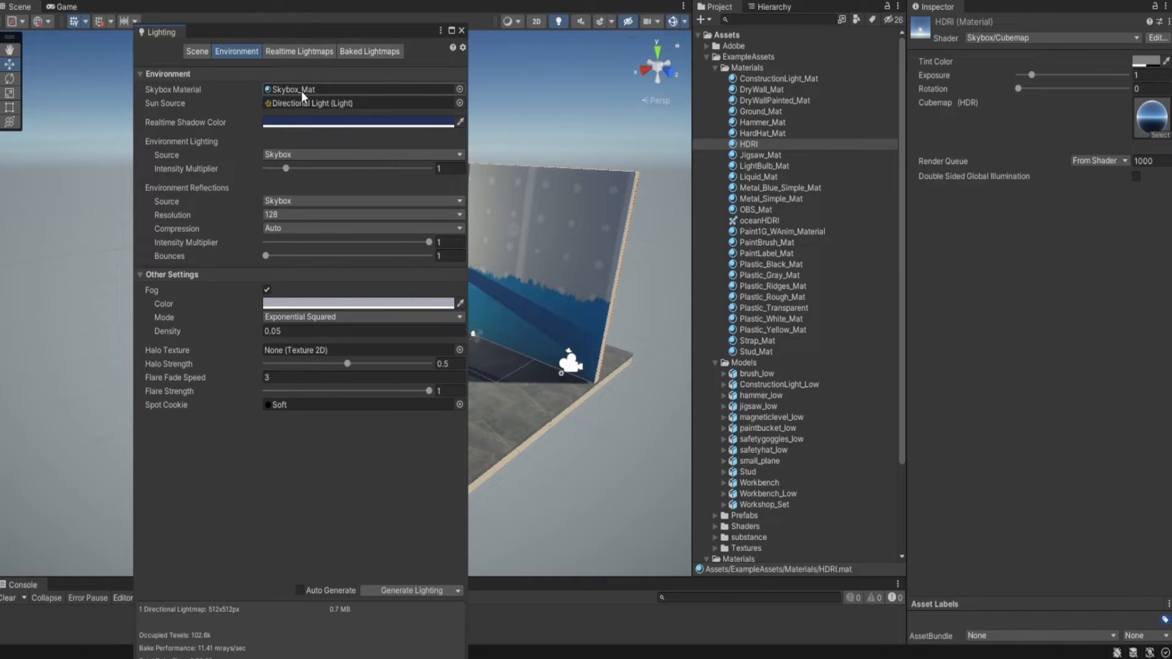
left_click(750, 144)
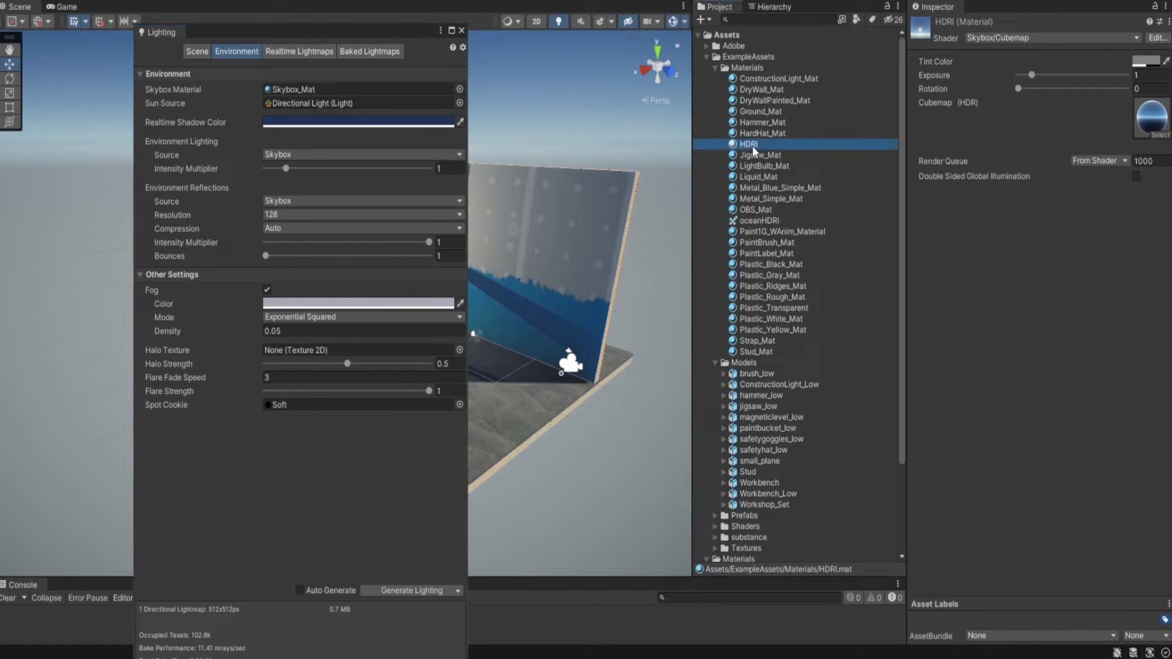
left_click(359, 89)
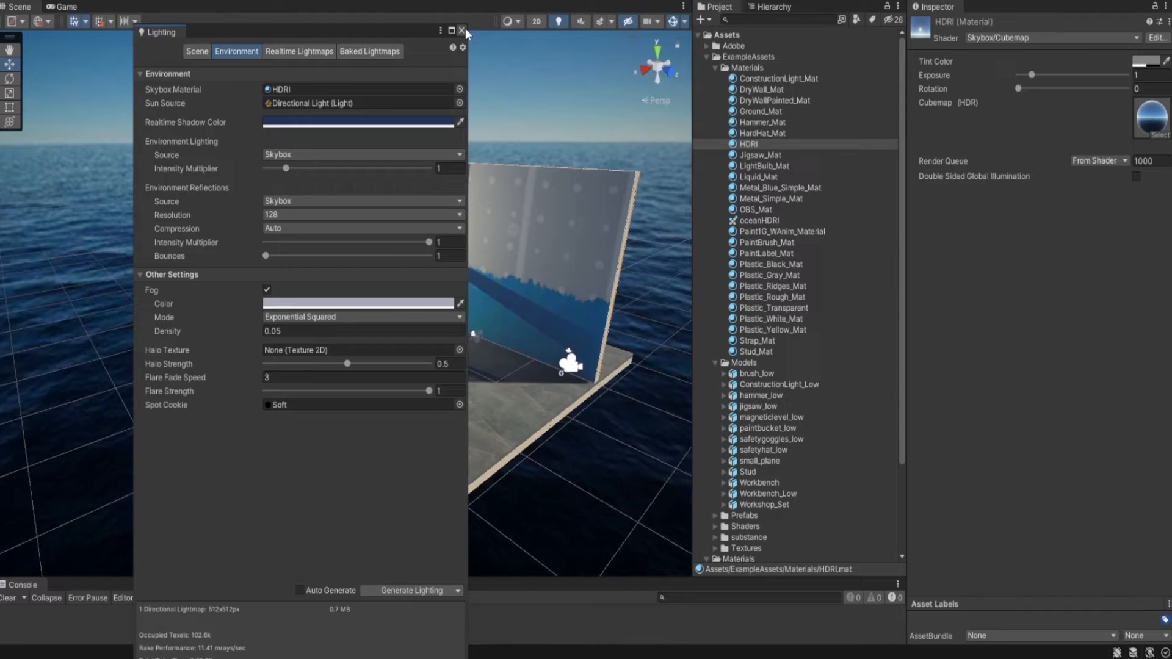
left_click(465, 30)
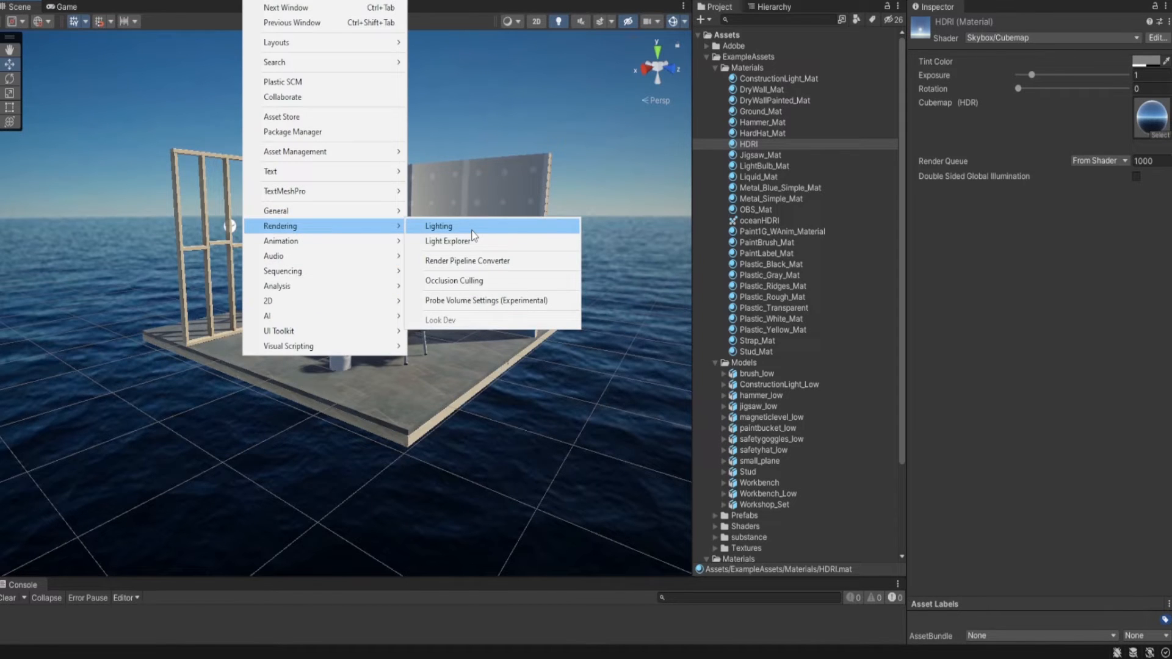
Reopen the Lighting window's Environment tab, still showing HDRI as the skybox.
left_click(439, 226)
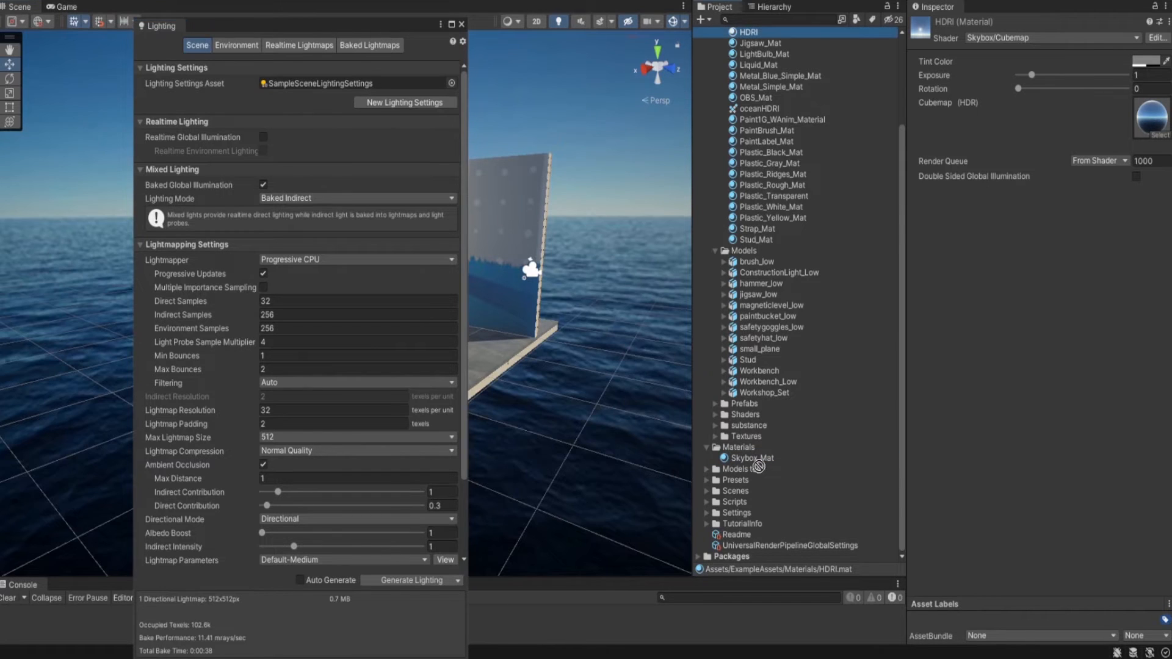
left_click(237, 44)
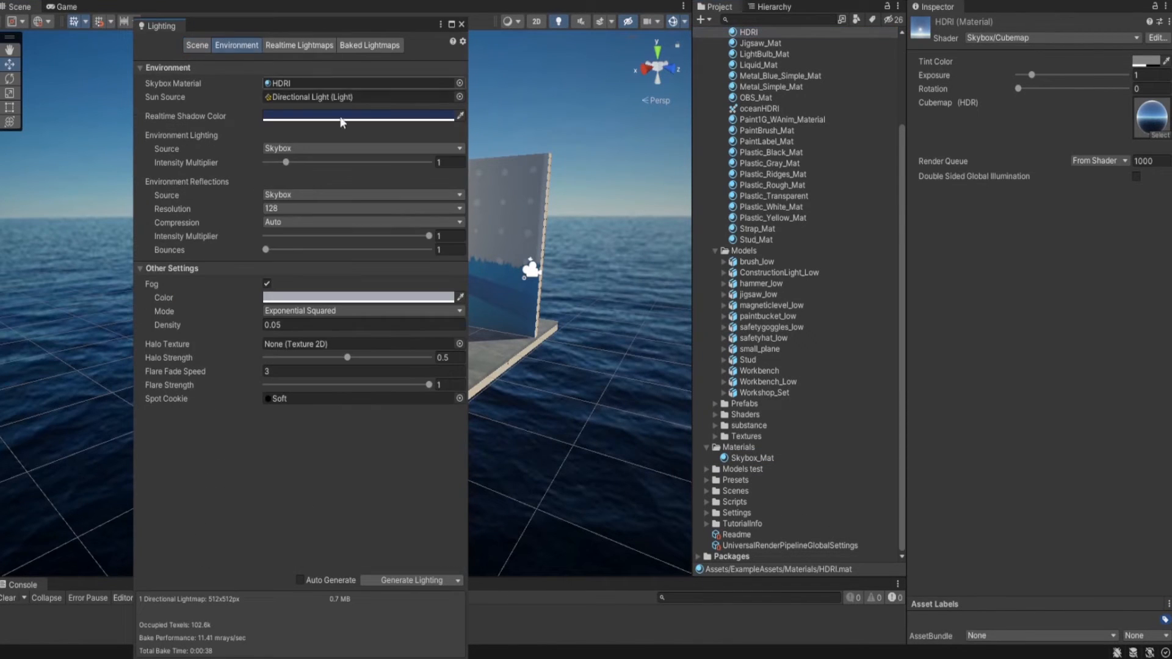